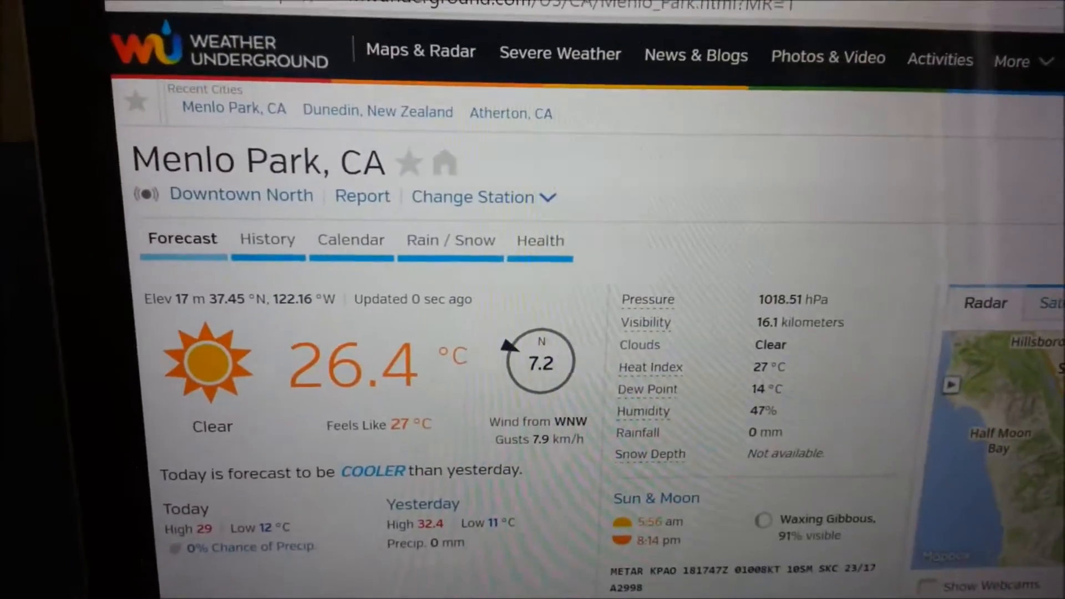
pyautogui.scroll(-3)
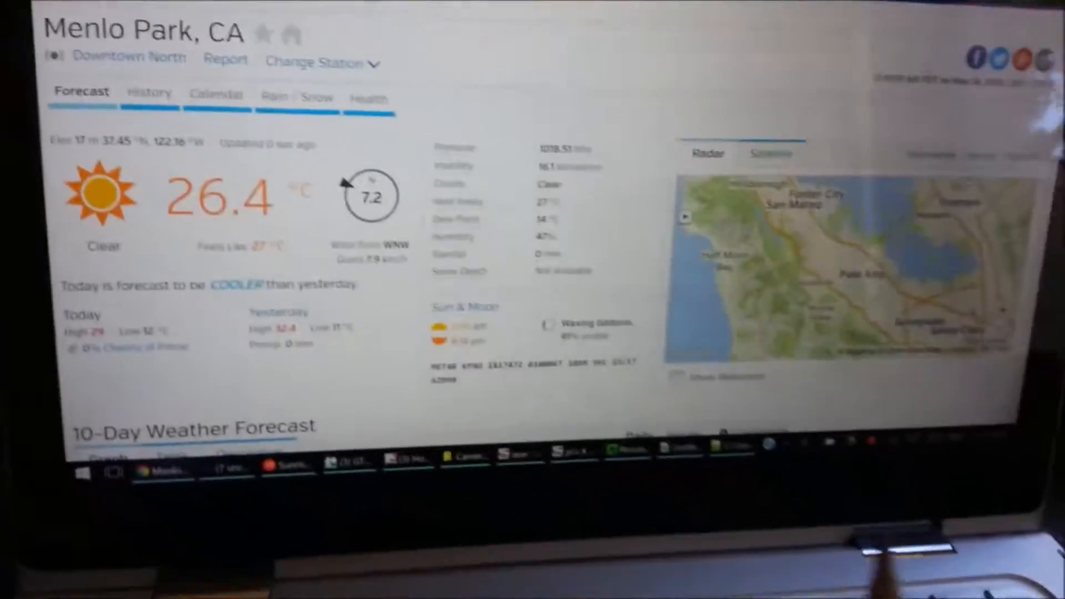
pyautogui.scroll(-3)
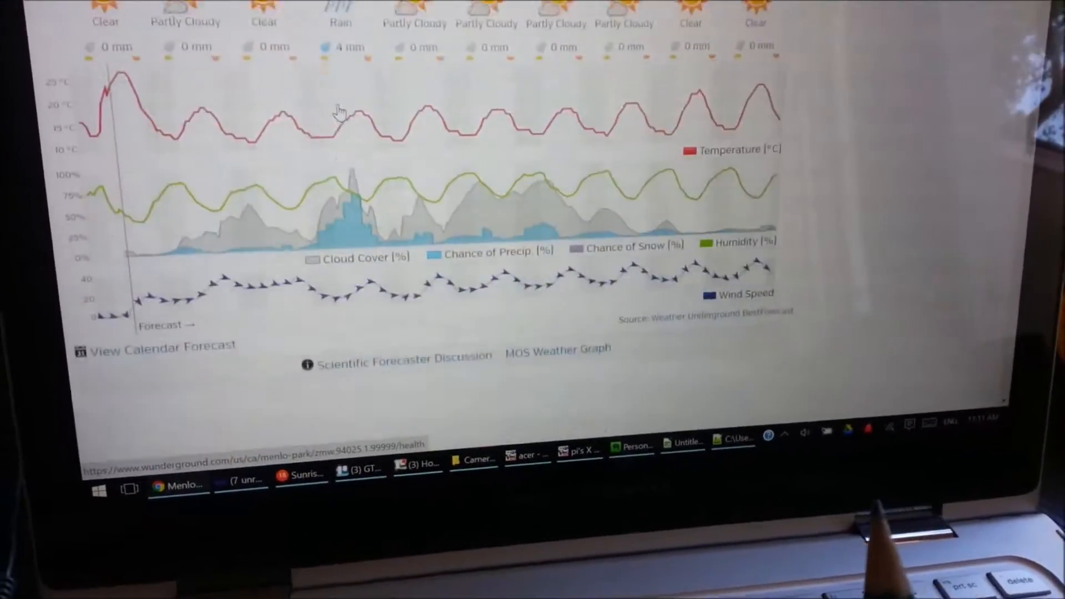